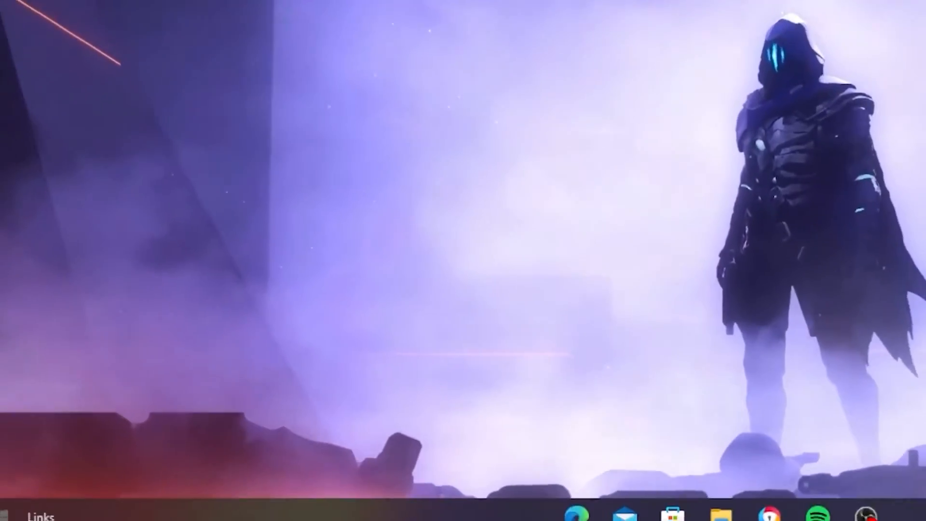
# Step: Enter regedit in the Run dialog, ready to launch Registry Editor
pyautogui.write('run')
pyautogui.write('regedit')
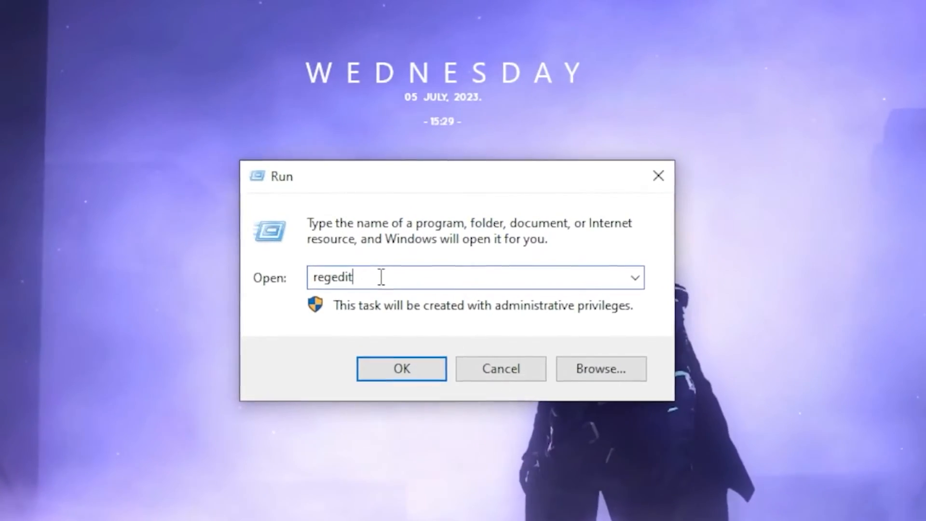
# Step: Launch Registry Editor and expand HKEY_LOCAL_MACHINE > SYSTEM > CurrentControlSet > Control
pyautogui.click(402, 367)
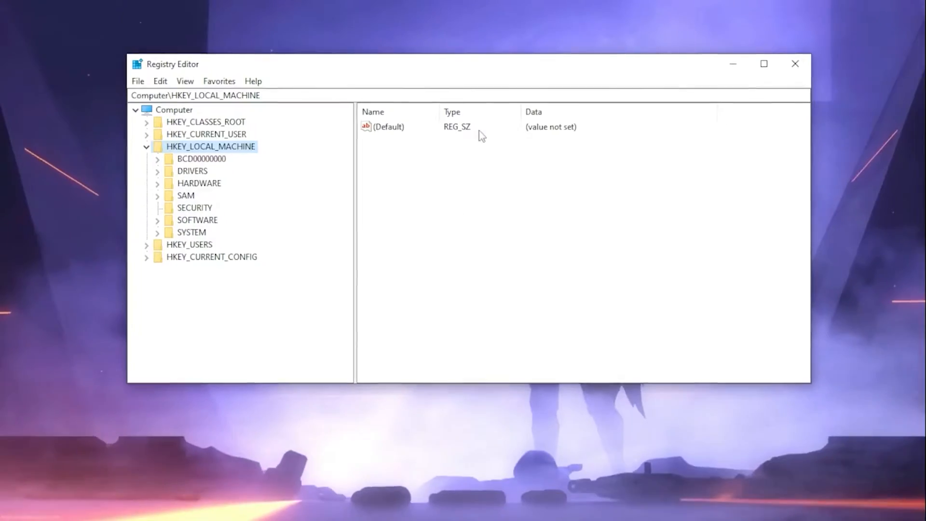
pyautogui.click(146, 146)
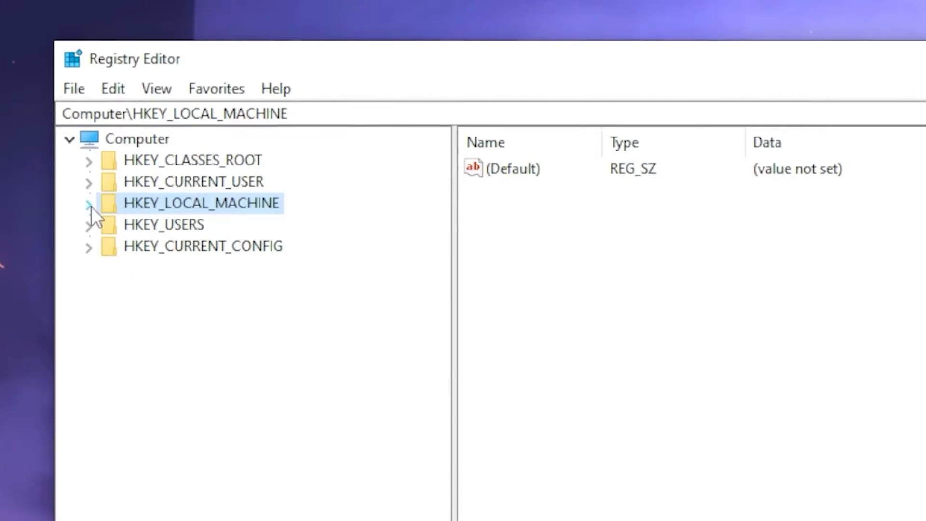
pyautogui.click(89, 203)
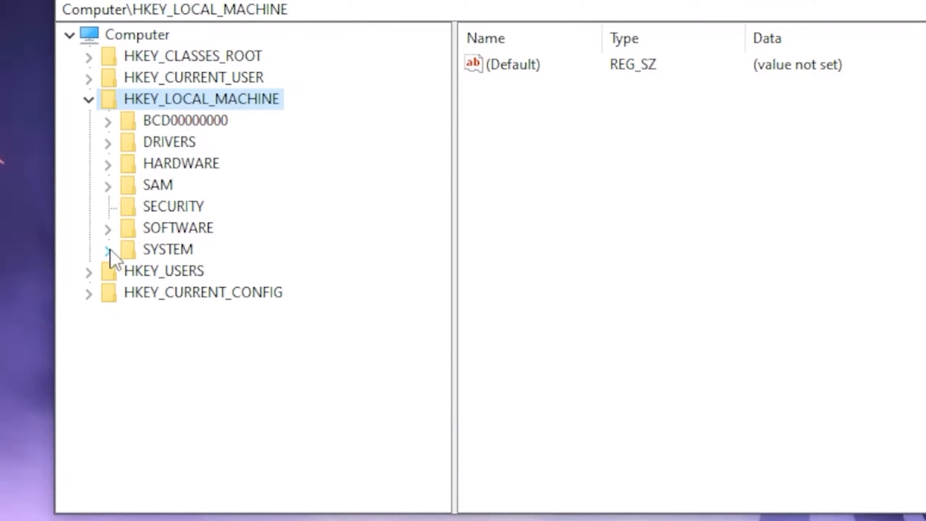
pyautogui.click(109, 249)
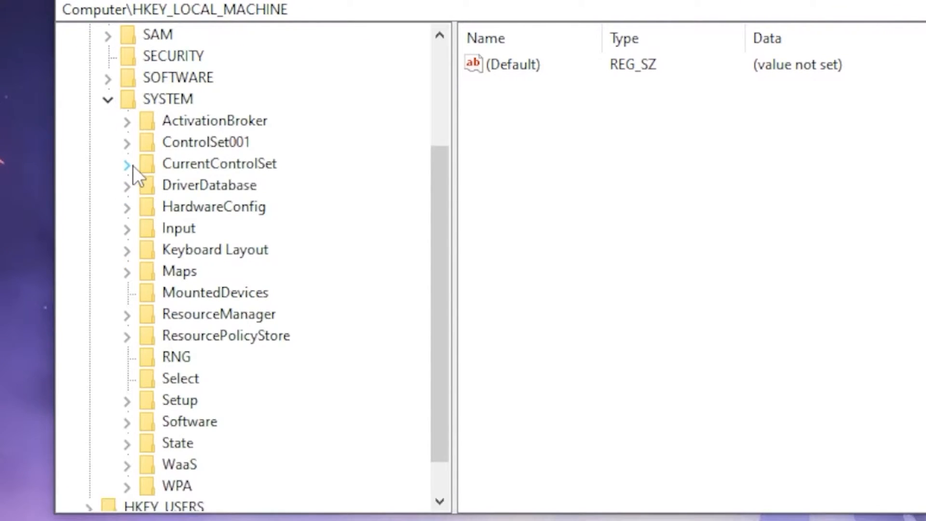
pyautogui.click(126, 164)
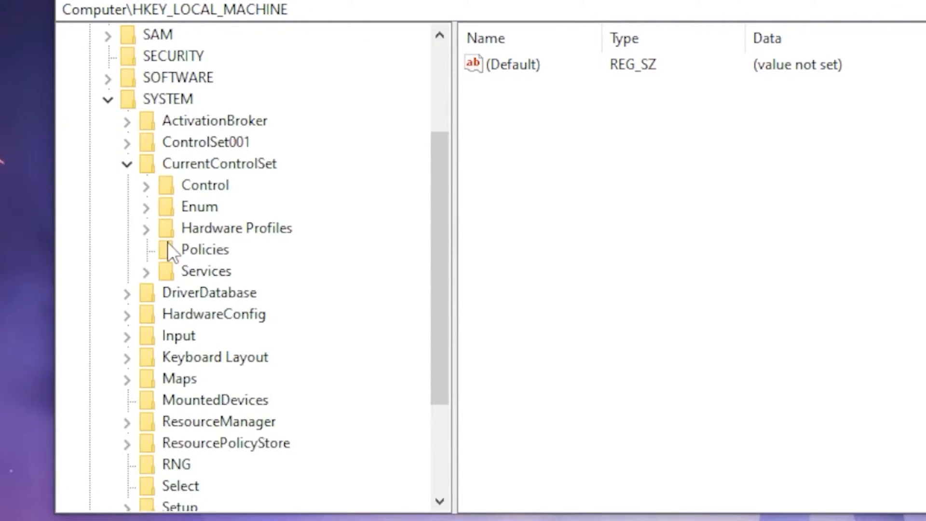
pyautogui.click(146, 185)
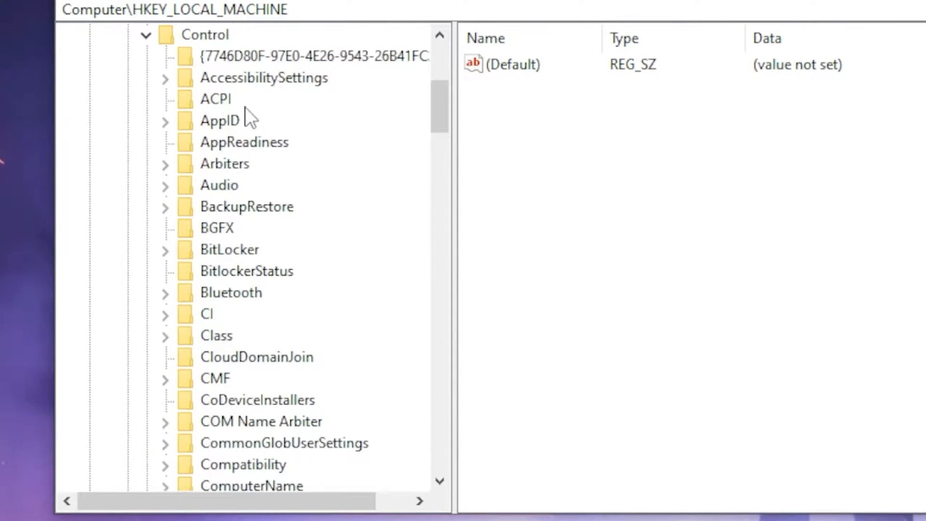
# Step: Expand Session Manager and select its Power key to show its values
pyautogui.scroll(-3)
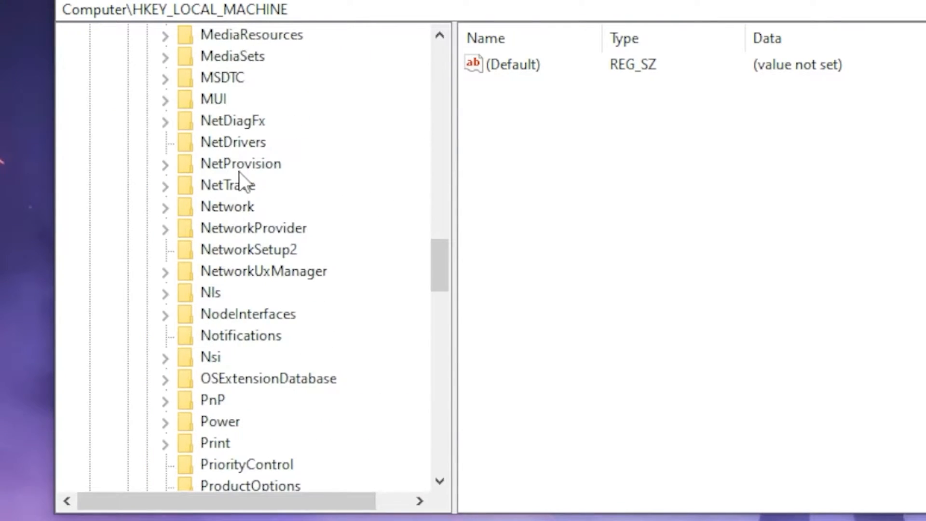
pyautogui.scroll(-3)
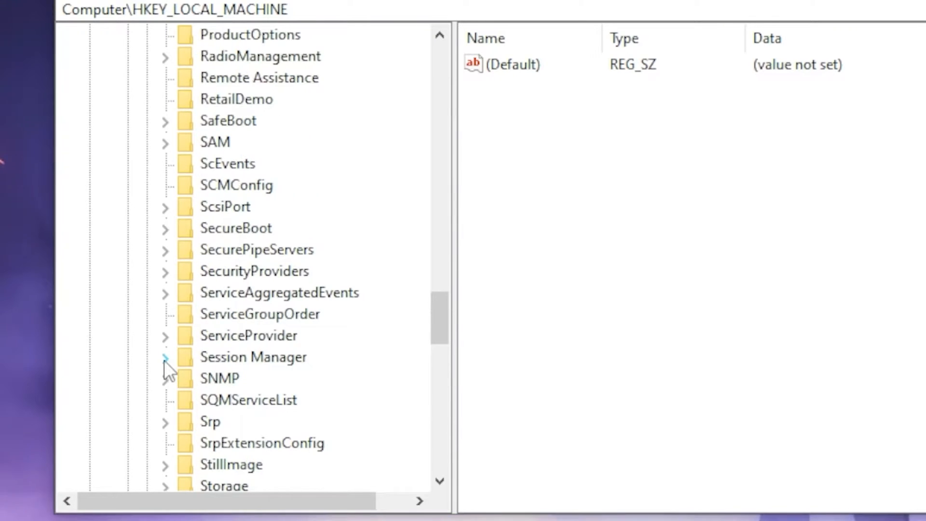
pyautogui.click(166, 357)
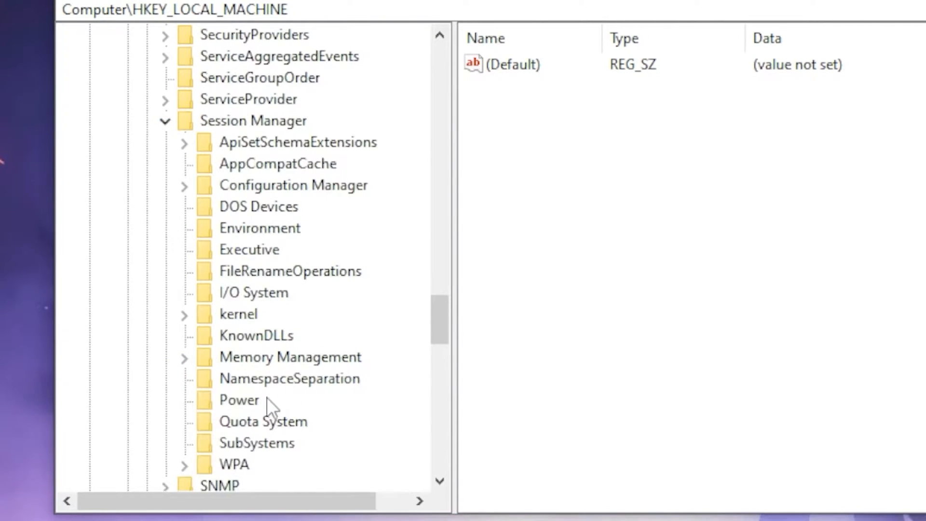
pyautogui.click(238, 400)
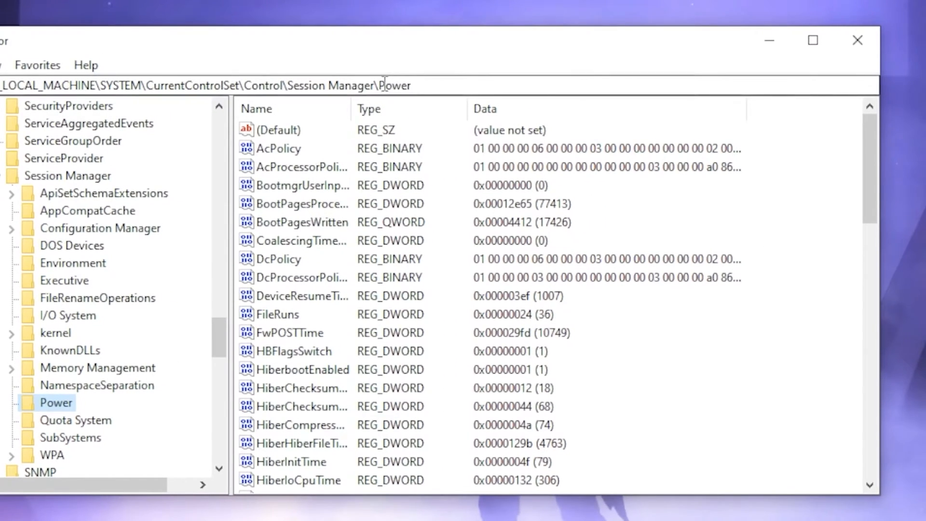
# Step: Add a DWORD (32-bit) value named CoalescingTimerInterval under Power
pyautogui.scroll(-3)
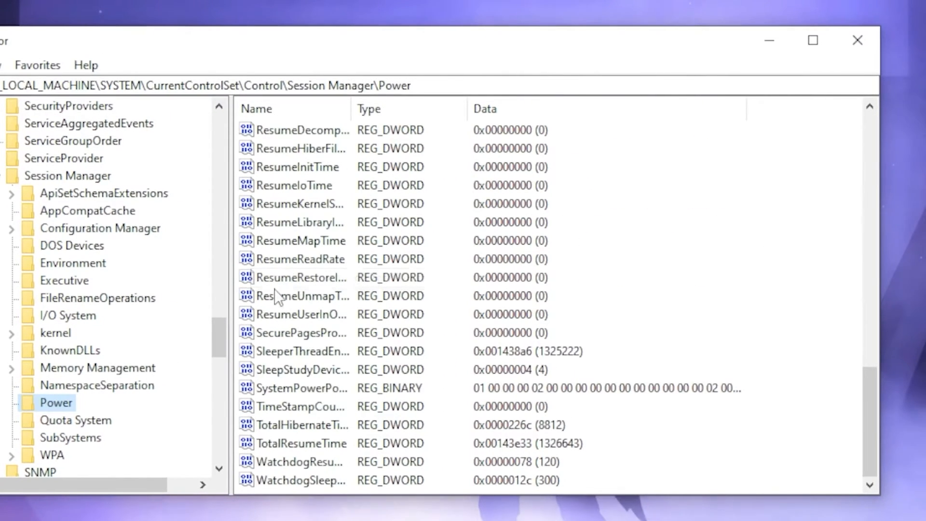
pyautogui.moveTo(310, 498)
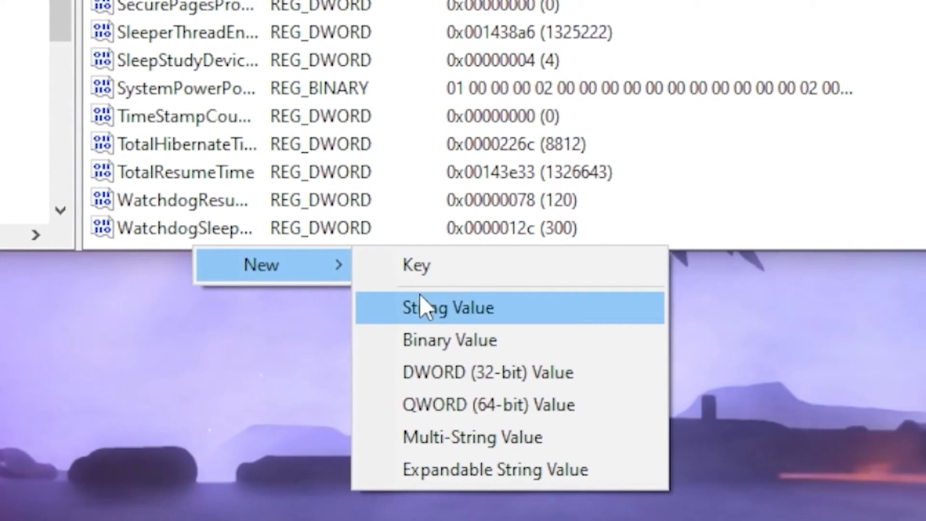
pyautogui.moveTo(490, 372)
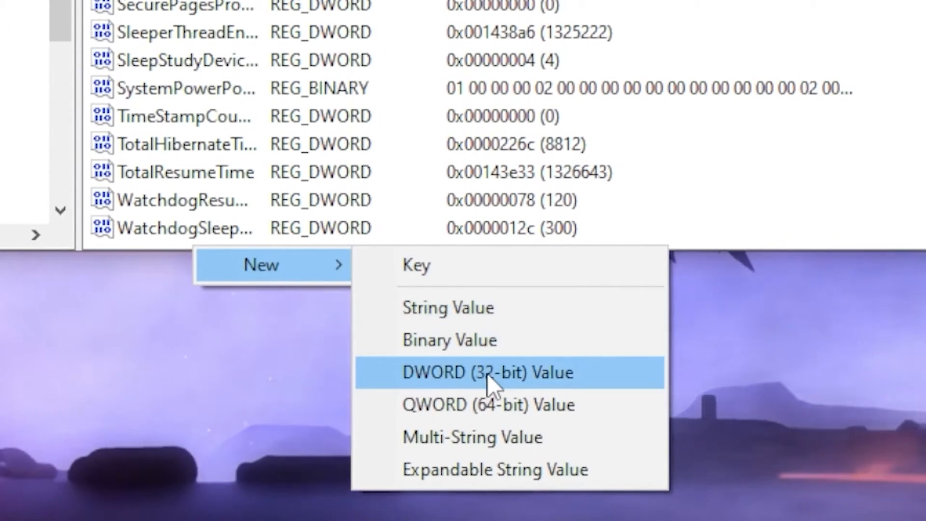
pyautogui.click(490, 373)
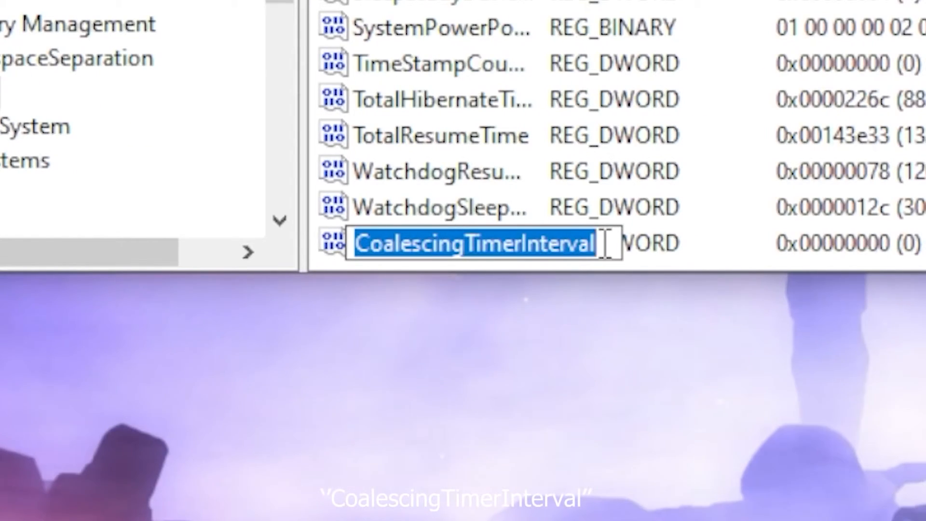
pyautogui.click(432, 243)
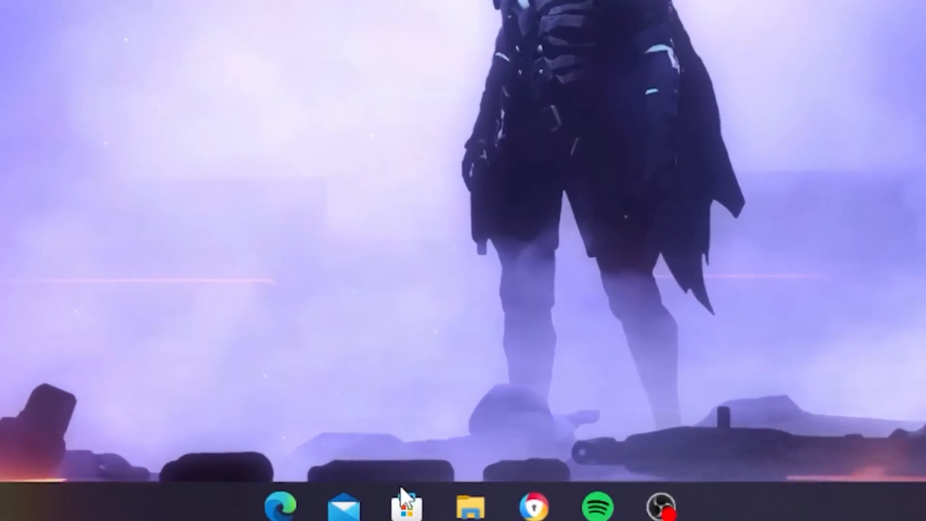
# Step: Browse File Explorer to Local Disk (C:) > Riot Games > VALORANT
pyautogui.click(466, 504)
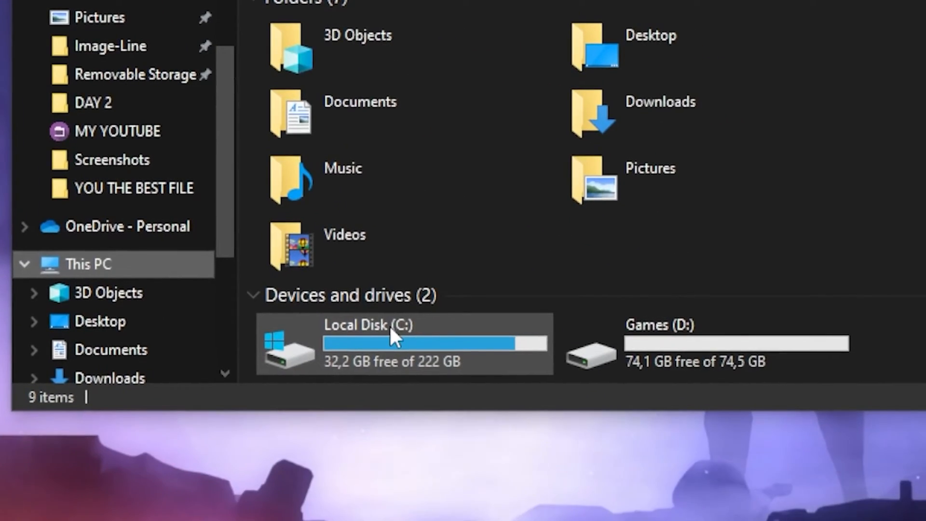
pyautogui.doubleClick(390, 343)
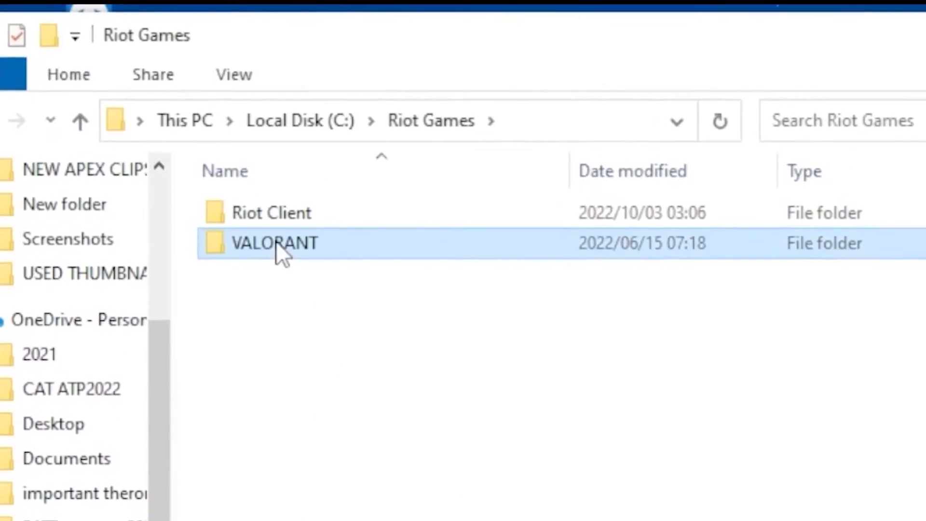
pyautogui.doubleClick(274, 242)
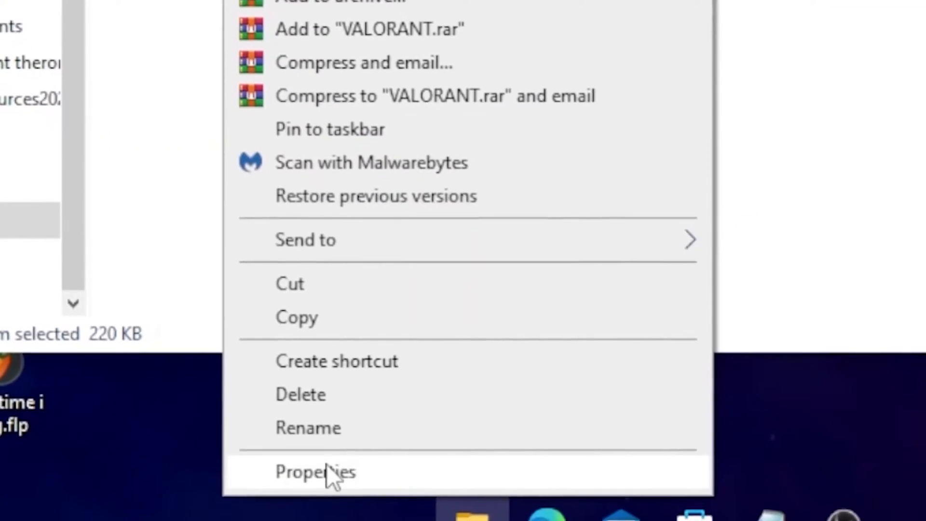
# Step: In VALORANT.exe Compatibility, disable fullscreen optimizations and override high DPI scaling by Application
pyautogui.click(314, 472)
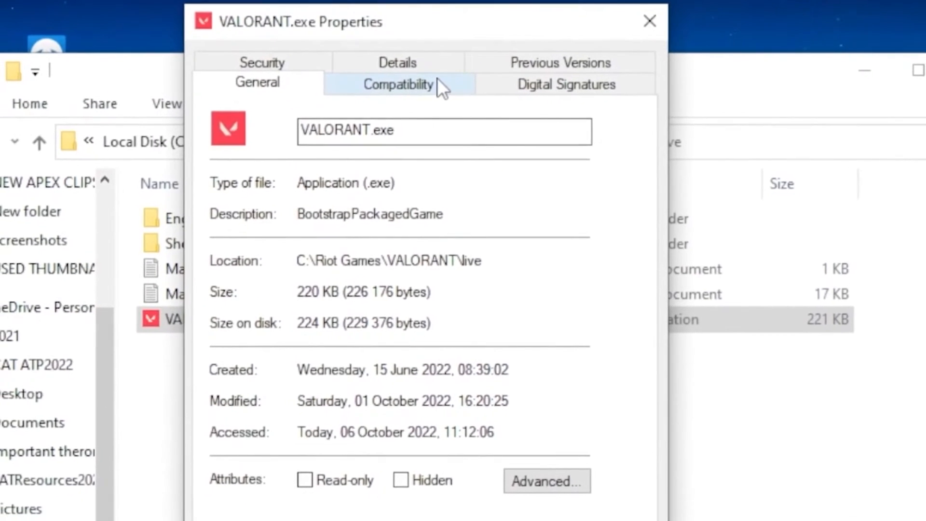
pyautogui.click(396, 85)
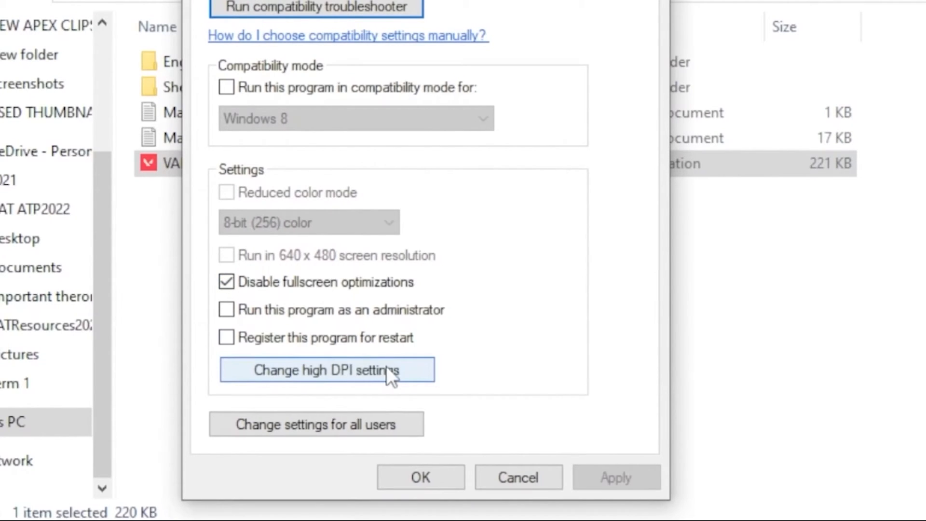
pyautogui.click(325, 369)
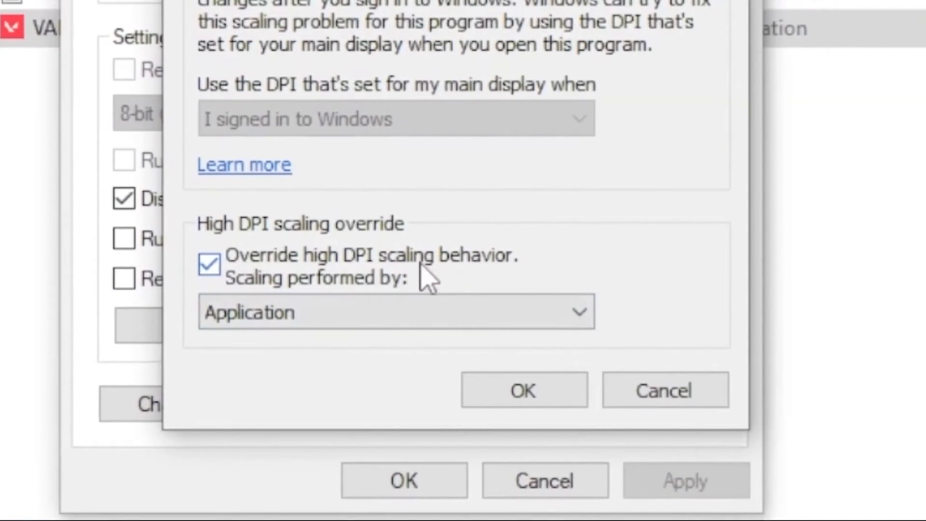
pyautogui.moveTo(343, 313)
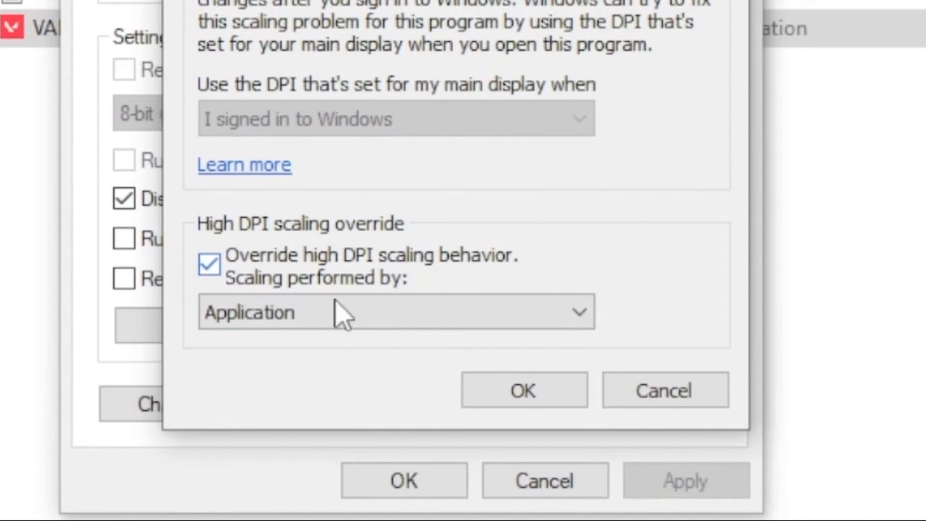
pyautogui.click(523, 389)
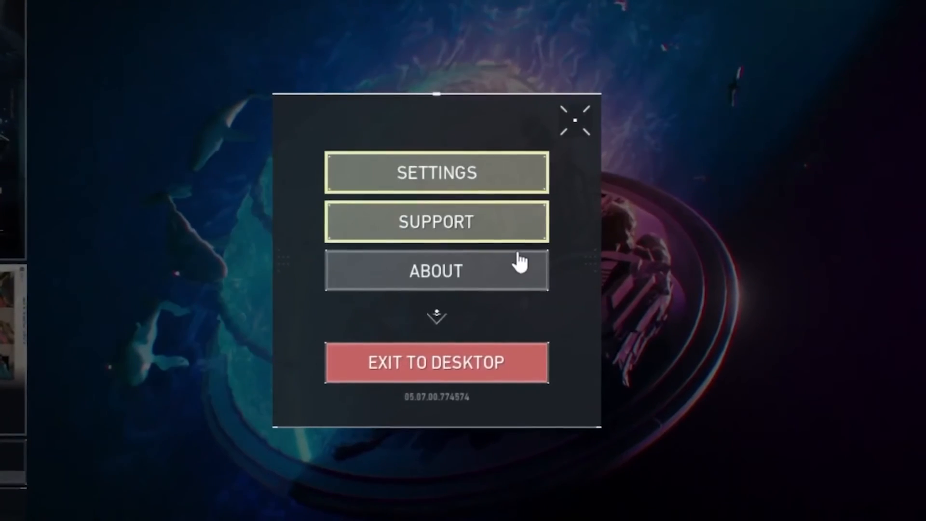
# Step: Switch [Beta] RawInputBuffer to On in VALORANT's Mouse settings
pyautogui.click(436, 173)
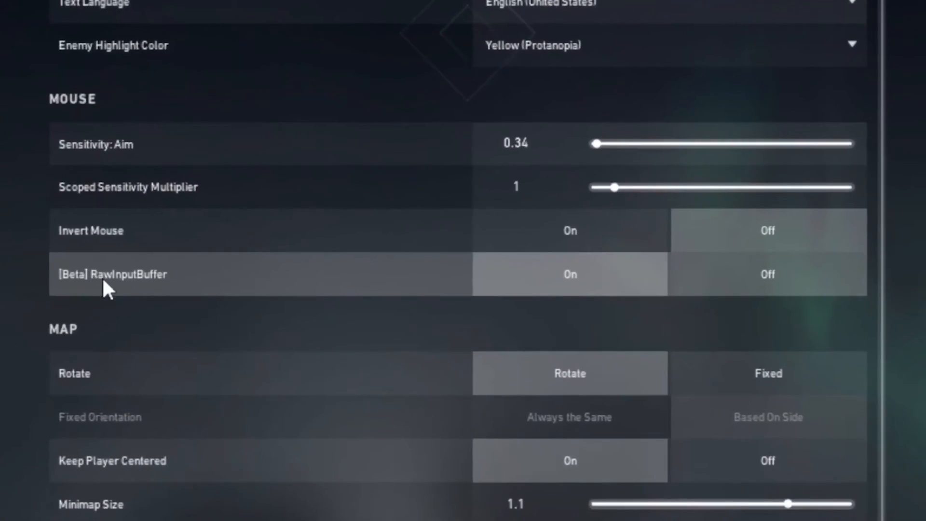
pyautogui.moveTo(212, 289)
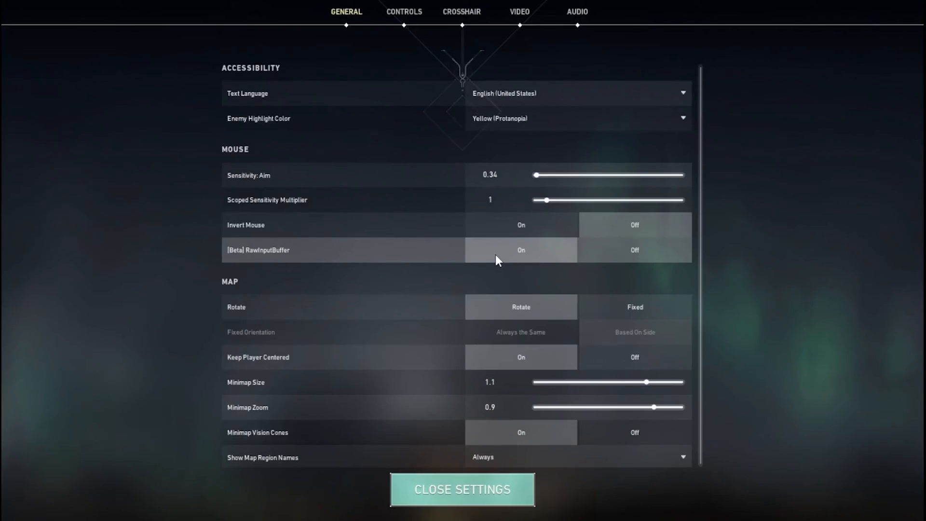
pyautogui.click(462, 489)
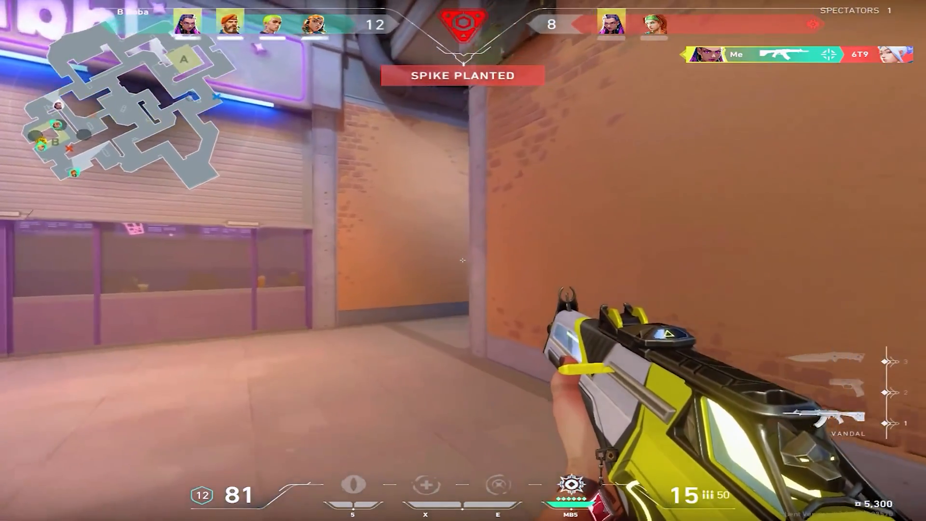